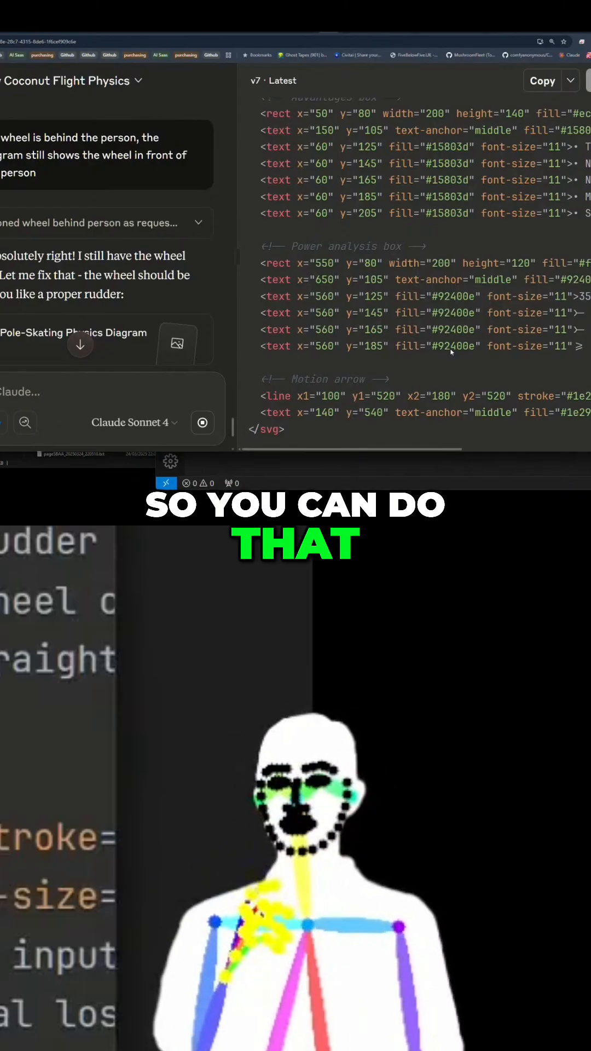
- Add a Load ControlNet Model set to the depth model and wire it into an Apply ControlNet node
click(258, 80)
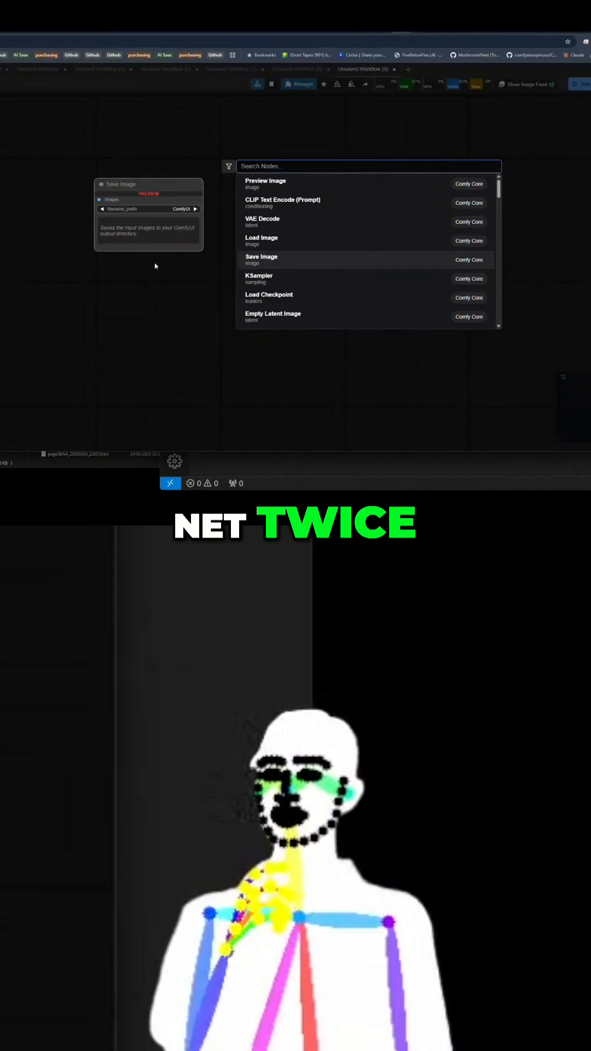
text(control)
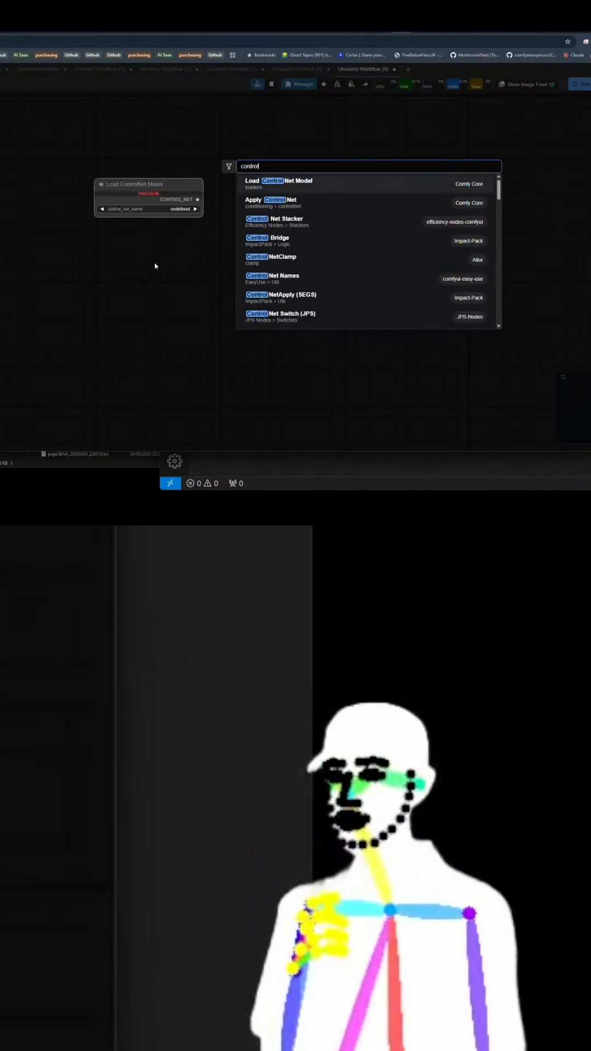
click(271, 202)
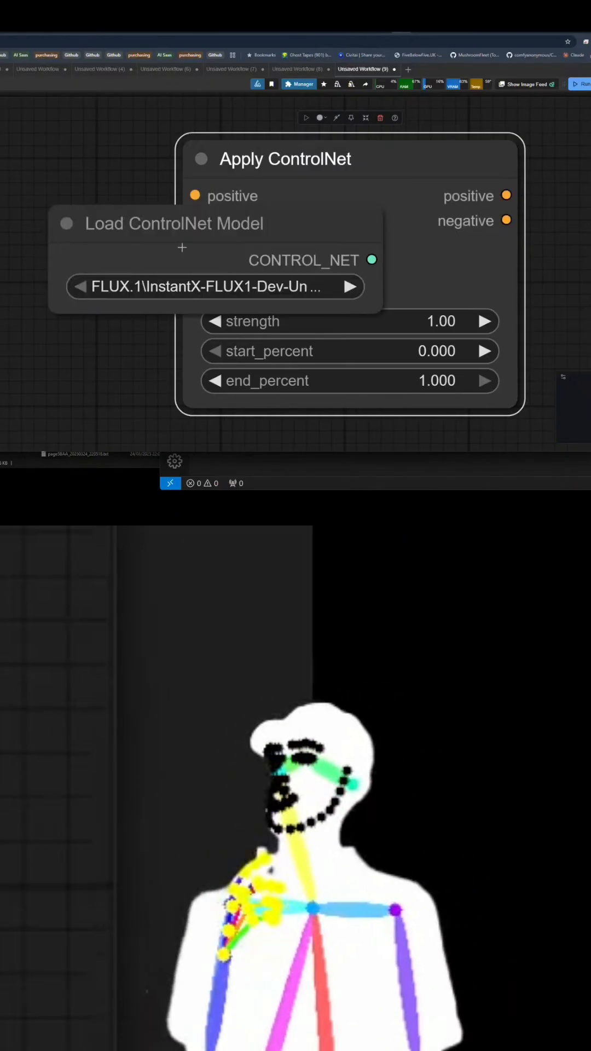
click(217, 287)
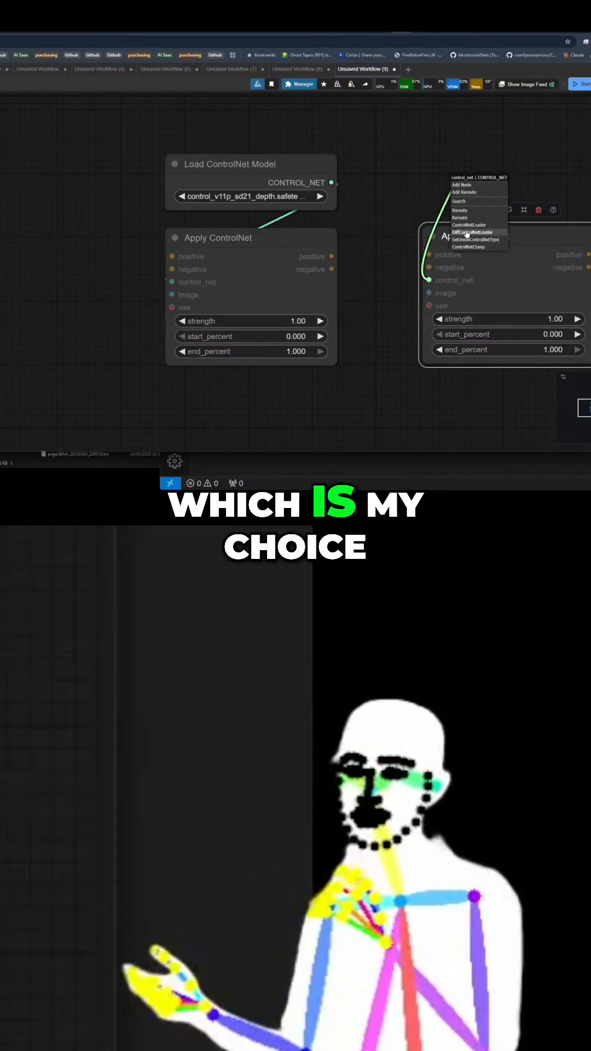
- Spawn a second ControlNetLoader wired to the second Apply ControlNet's control_net input
click(473, 225)
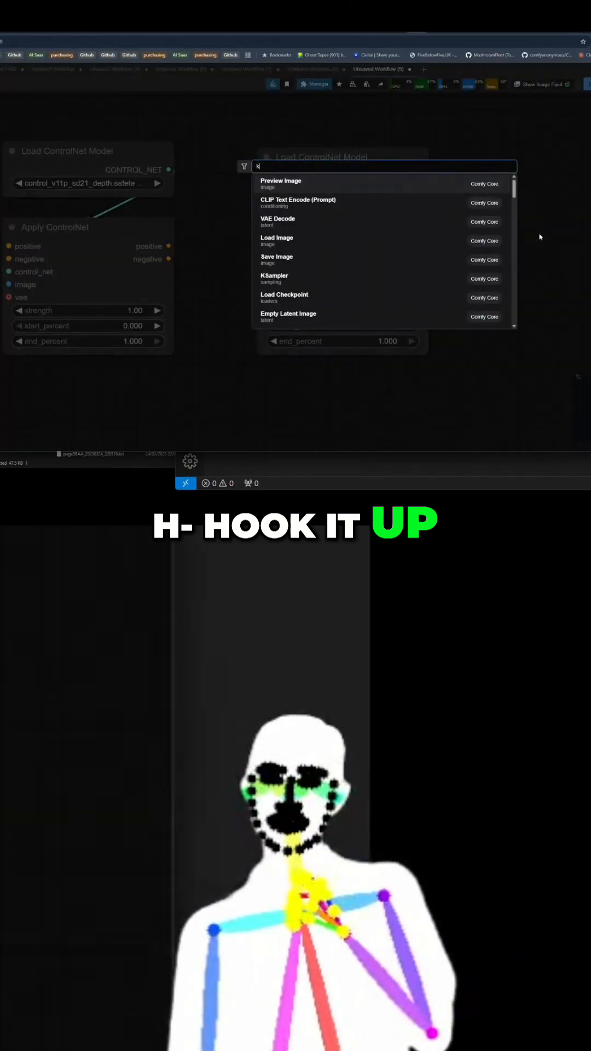
- Add a KSampler, pick the canny model in the second loader, and chain depth conditioning into it
text(sam)
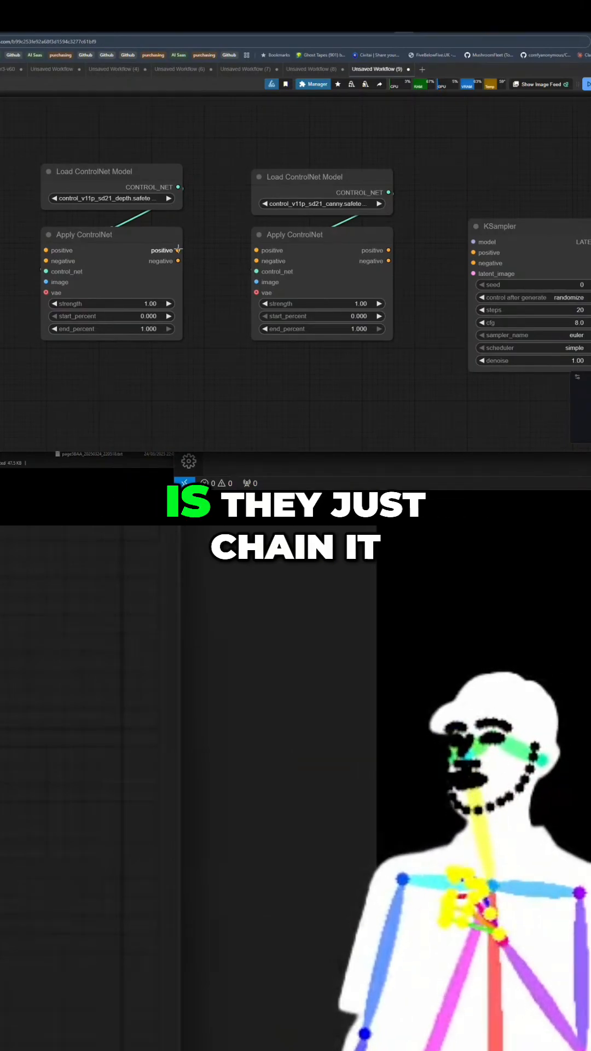
drag(177, 250, 253, 250)
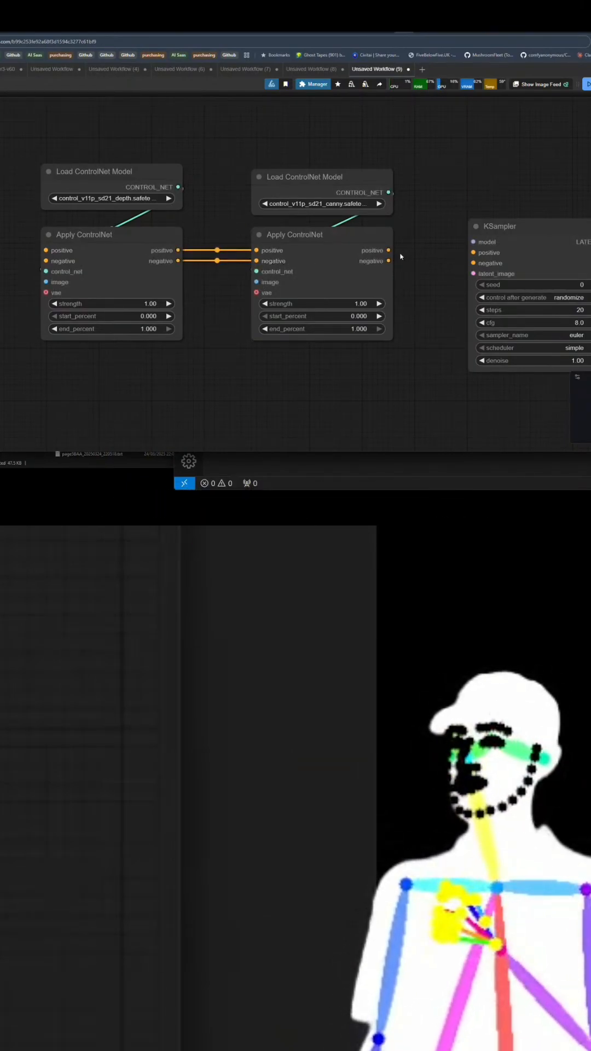